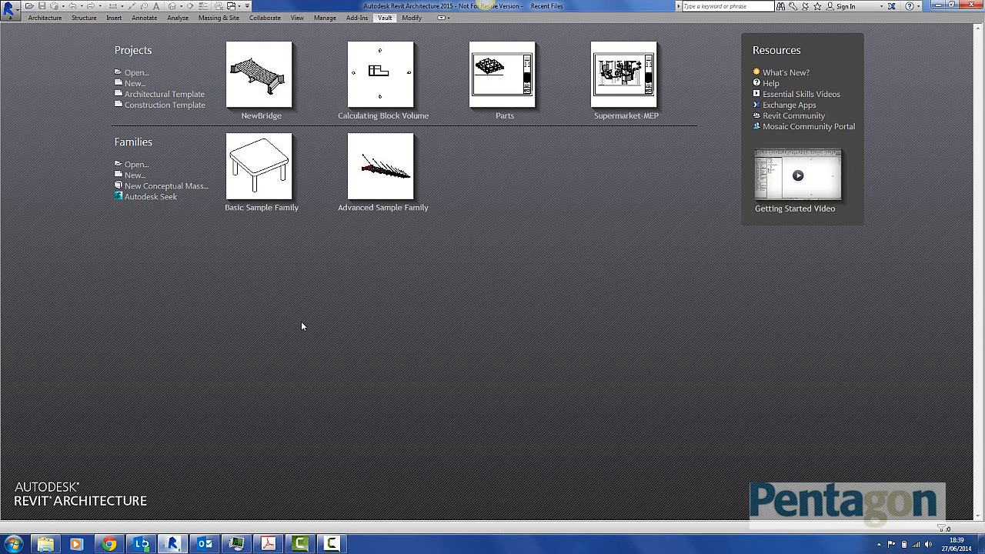
pyautogui.moveTo(286, 323)
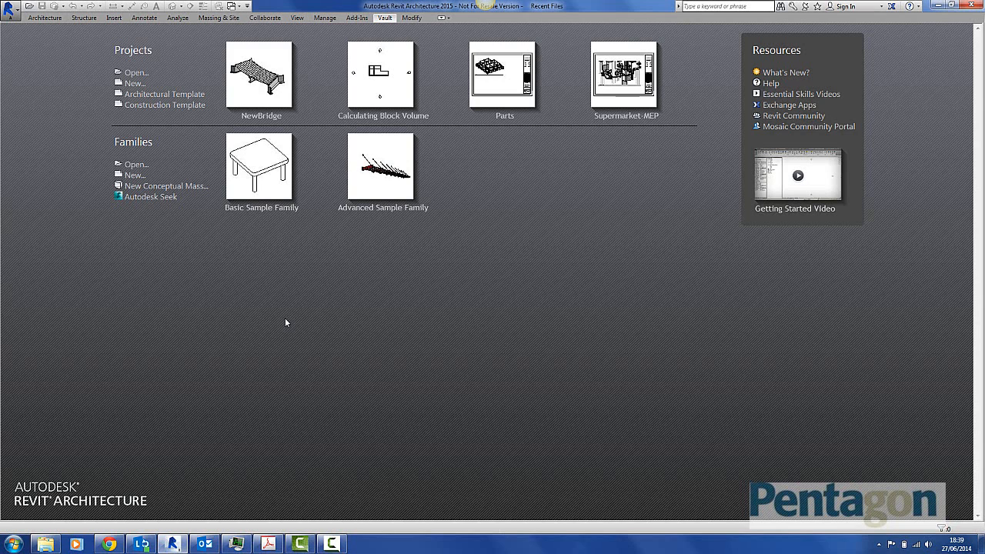
# - Open the Parts.rvt project from the vault and switch to its 3D view
pyautogui.click(384, 18)
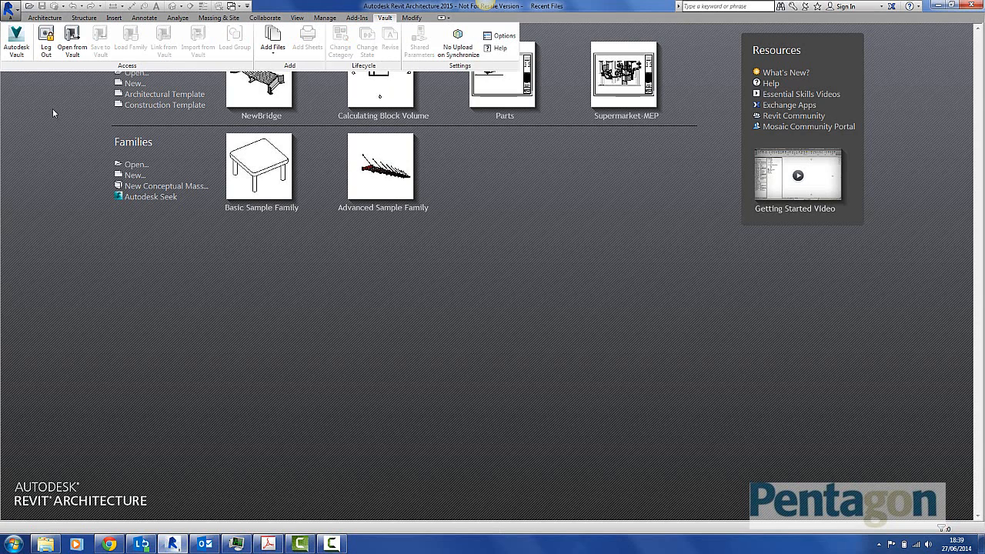
pyautogui.moveTo(70, 39)
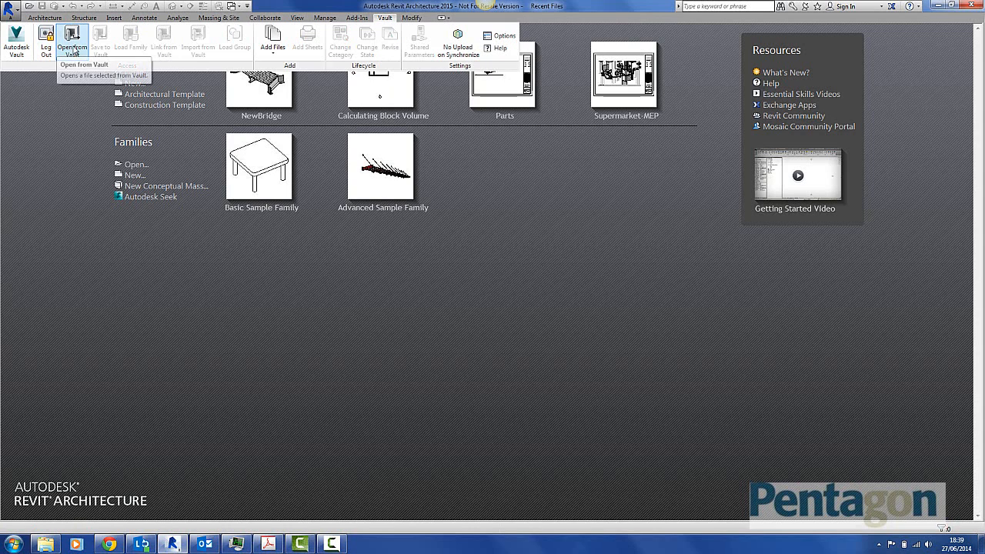
pyautogui.click(71, 42)
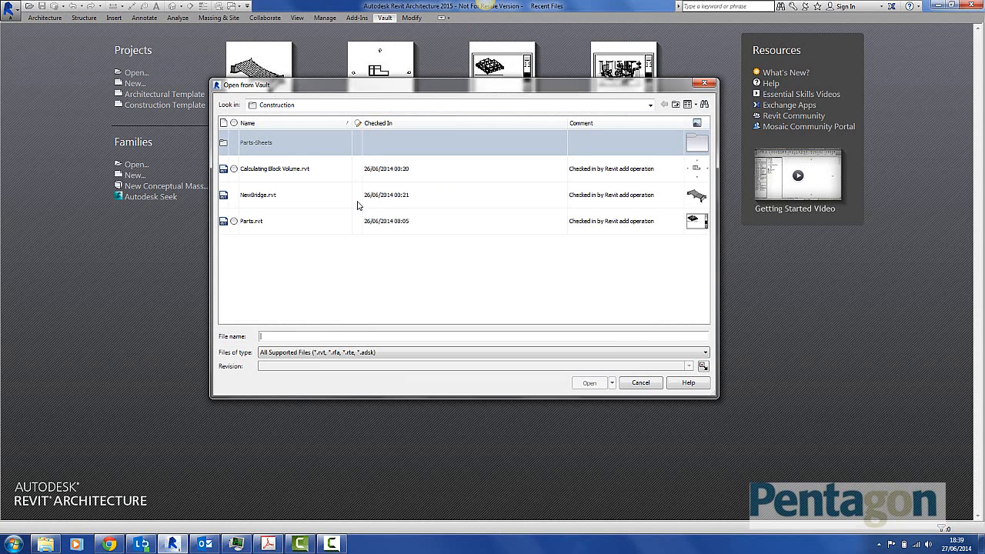
pyautogui.moveTo(265, 222)
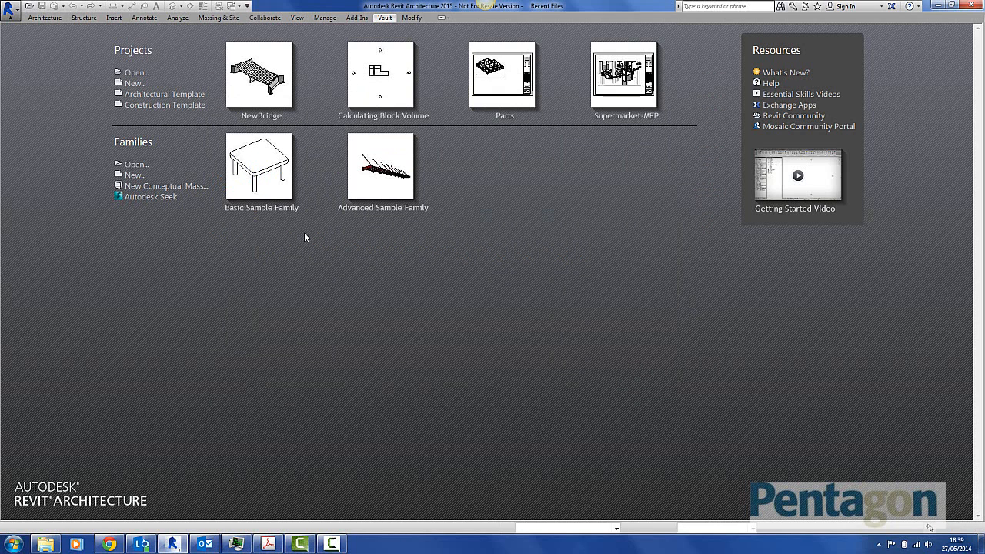
pyautogui.click(501, 74)
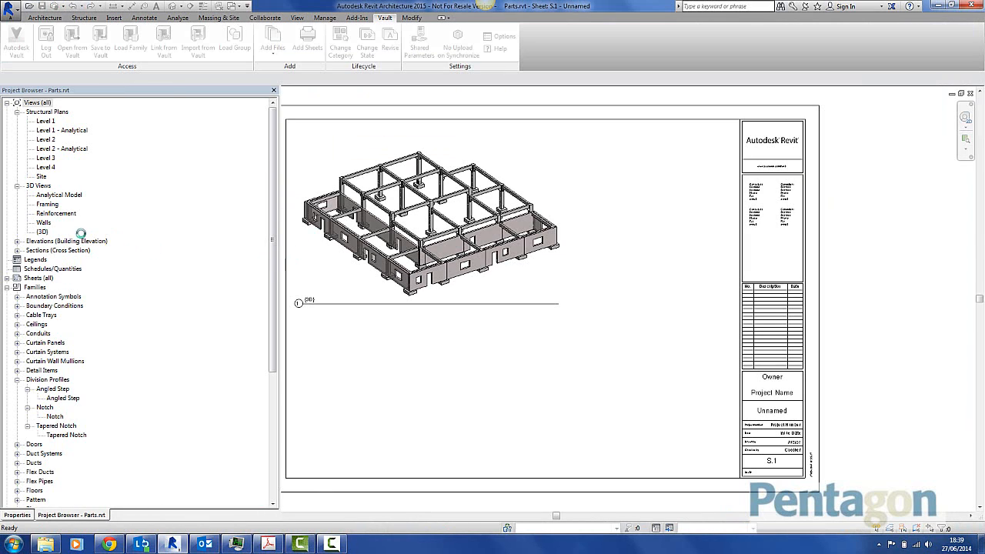
pyautogui.click(43, 231)
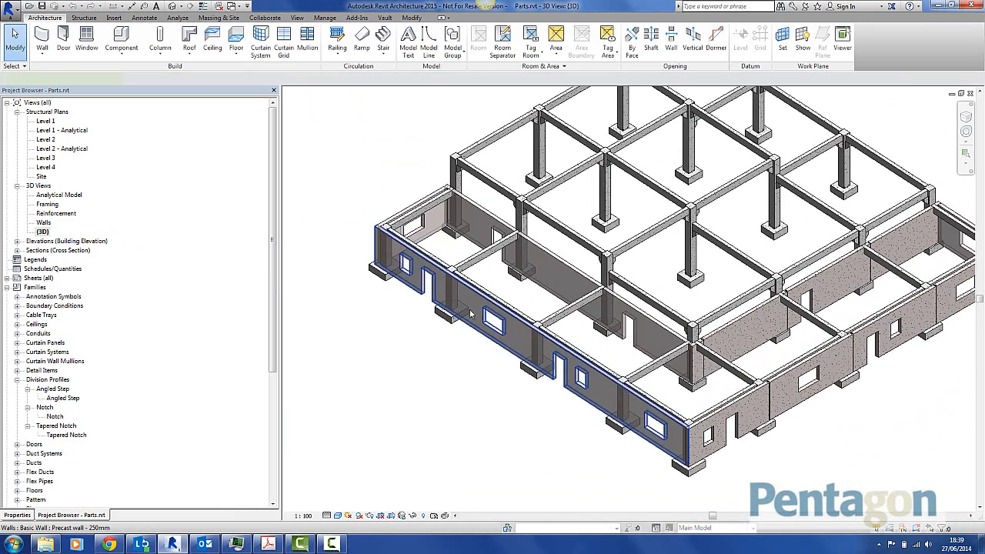
# - Select the front wall together with its adjoining wall segment
pyautogui.click(492, 316)
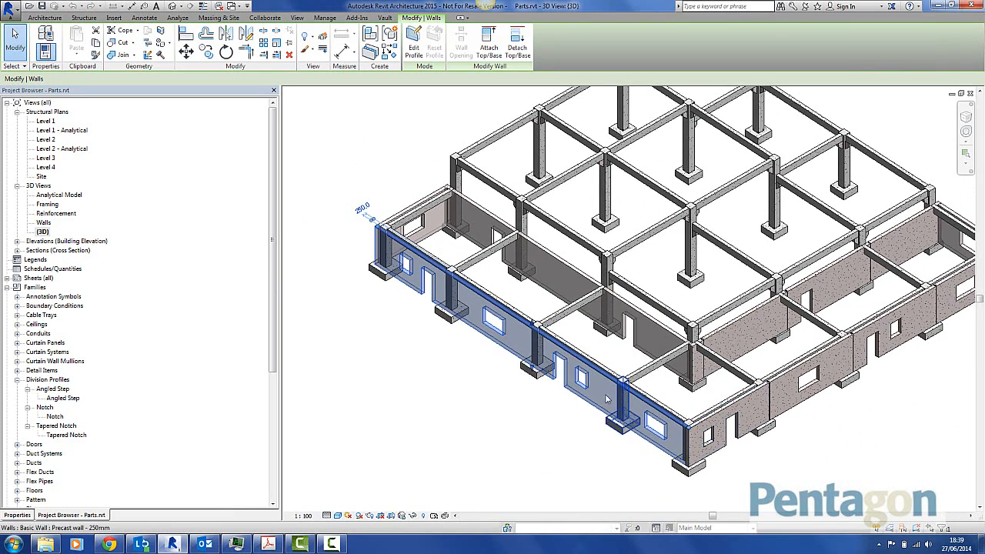
pyautogui.click(462, 43)
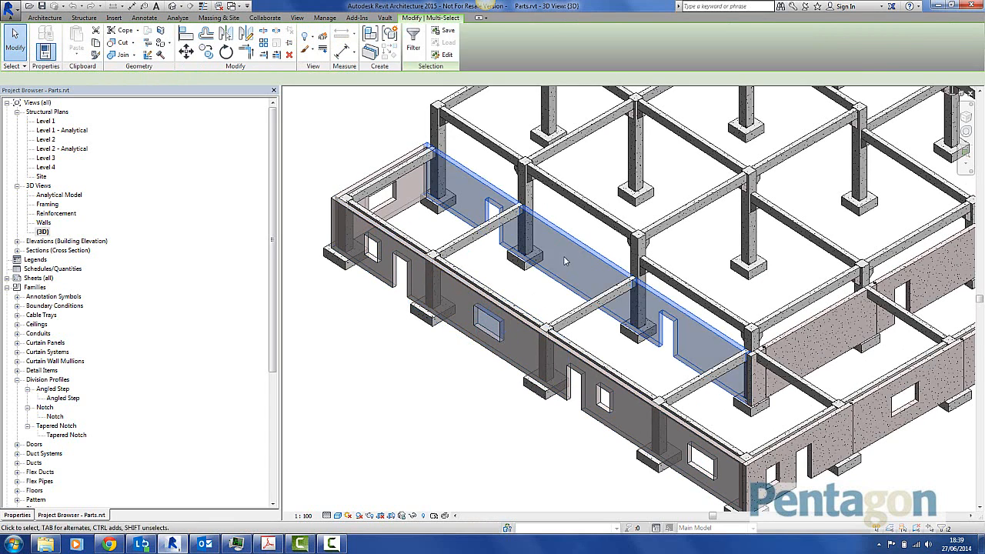
# - Convert the wall run with openings into parts and start Divide Parts on them
pyautogui.click(567, 260)
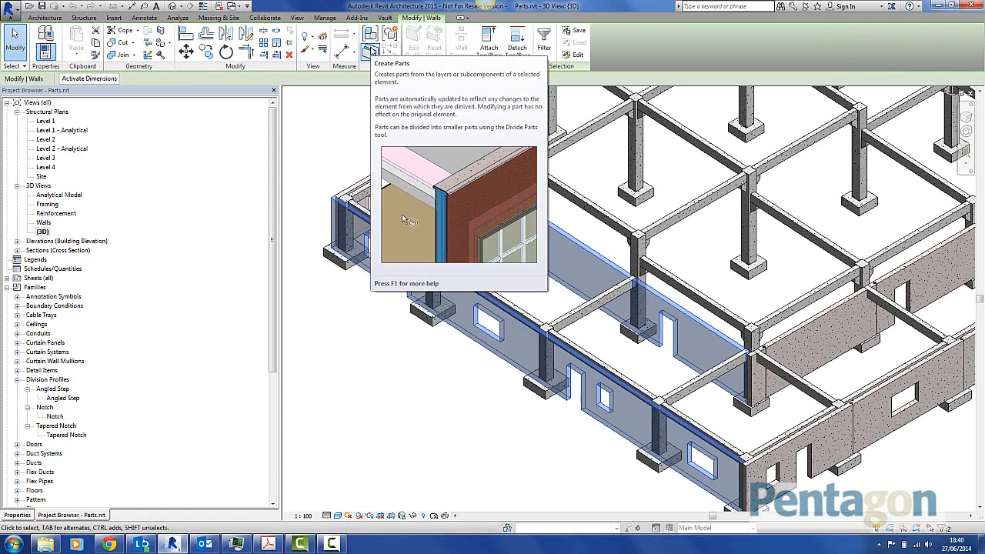
pyautogui.click(369, 34)
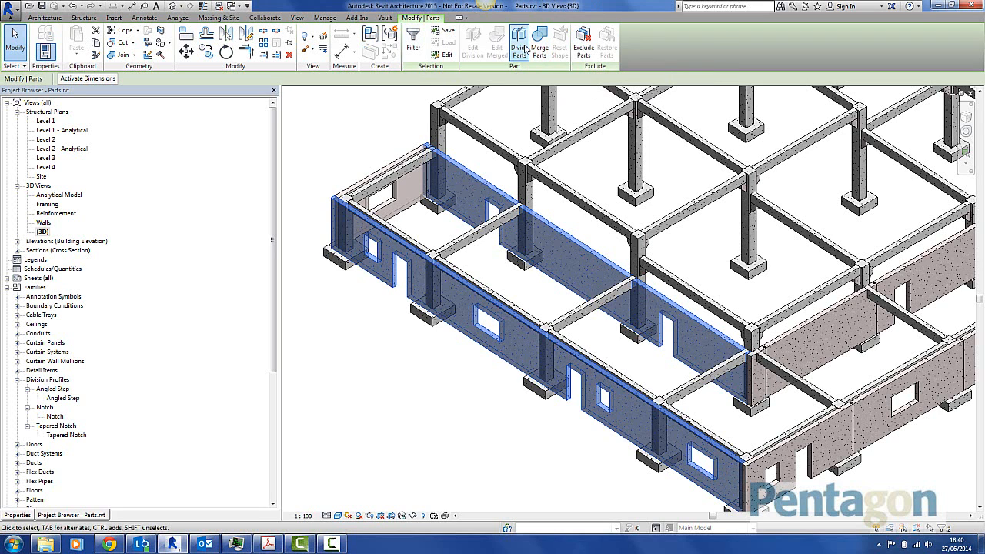
pyautogui.click(517, 40)
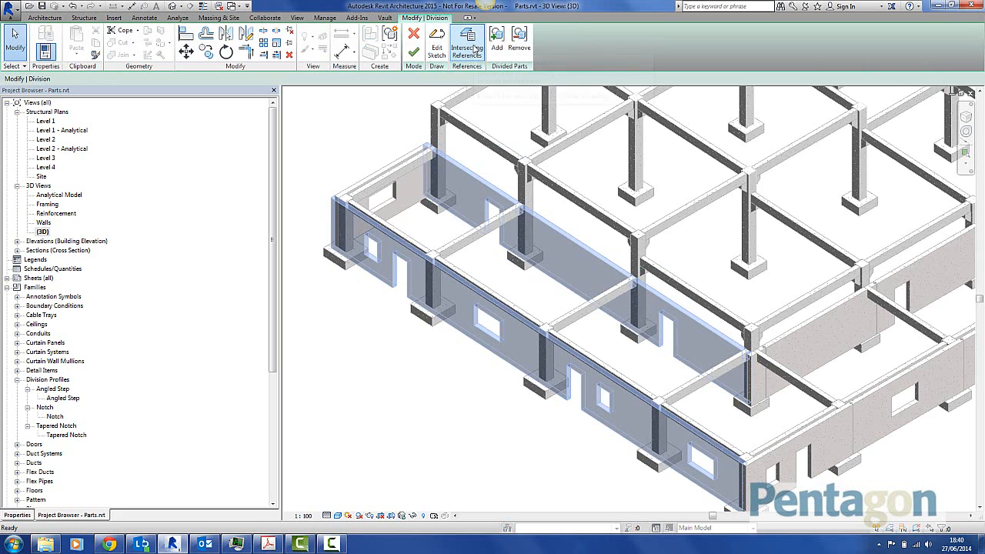
pyautogui.moveTo(466, 43)
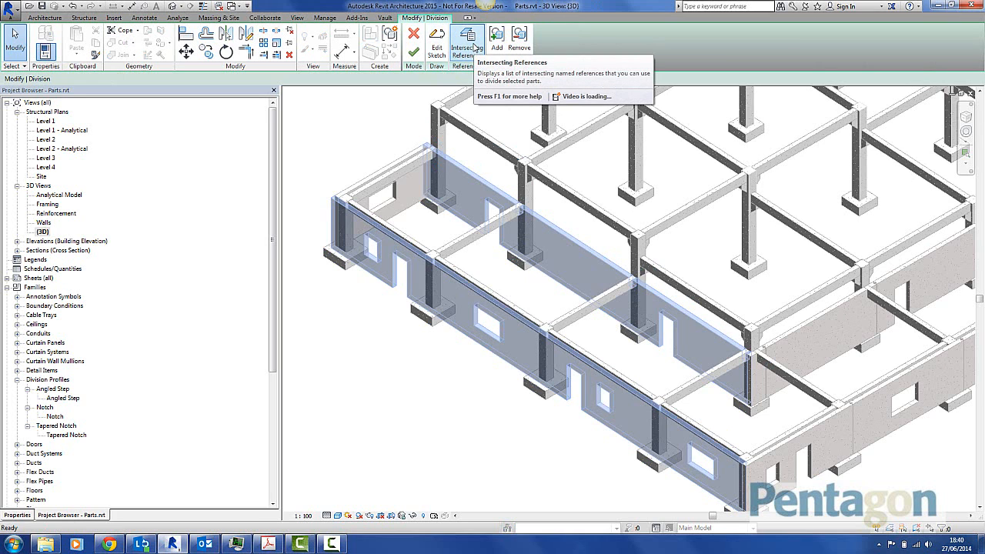
# - Set Intersecting References filtered to Grids and apply the chosen grids as division references
pyautogui.click(466, 39)
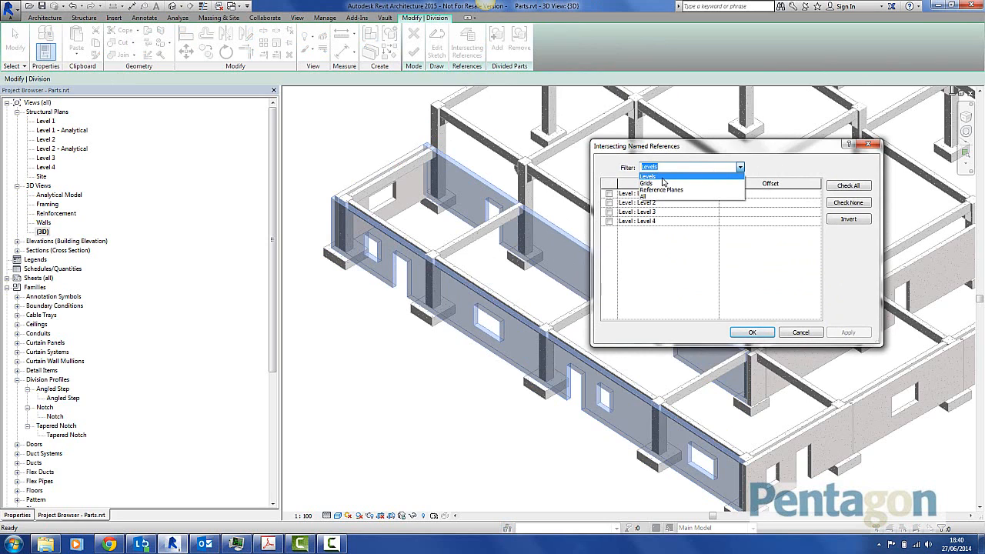
pyautogui.moveTo(661, 190)
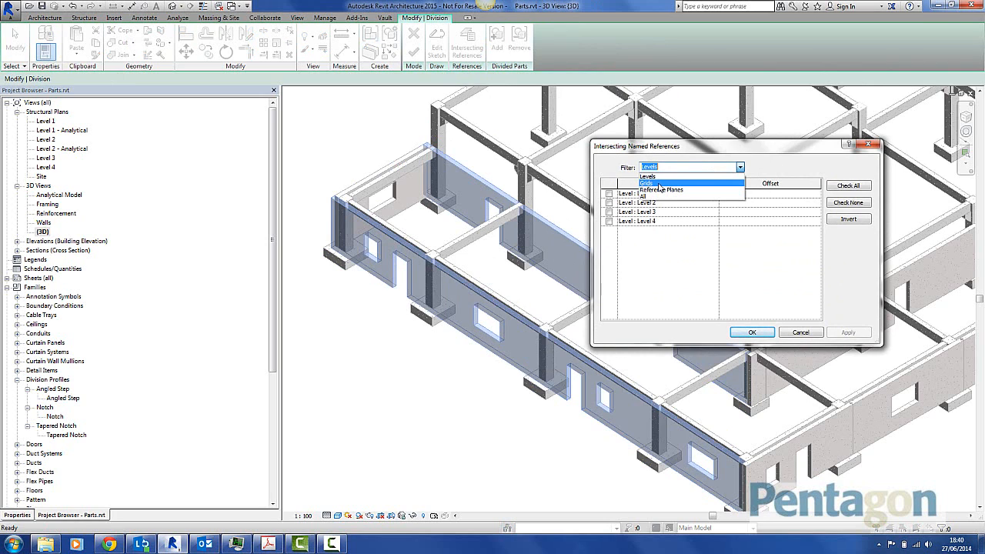
pyautogui.click(660, 183)
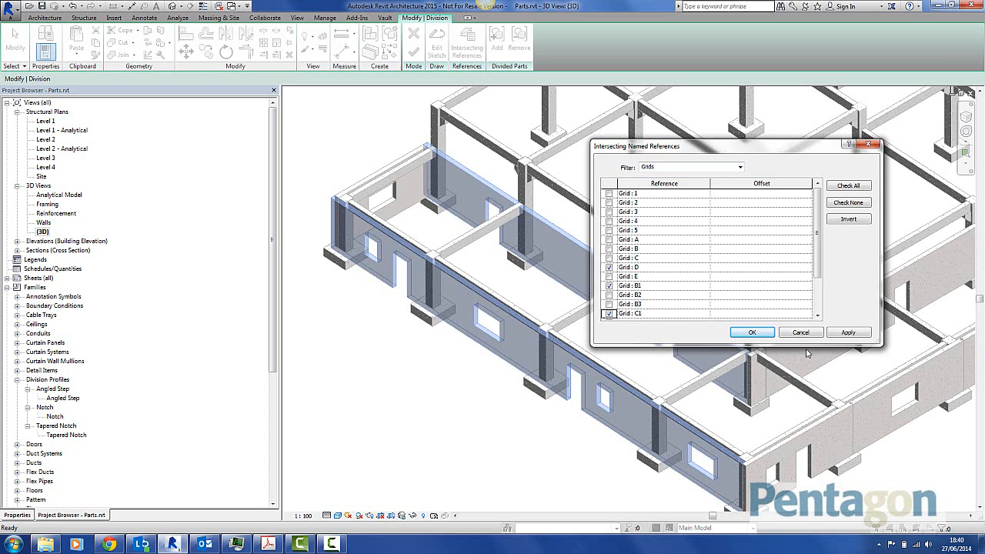
pyautogui.click(751, 333)
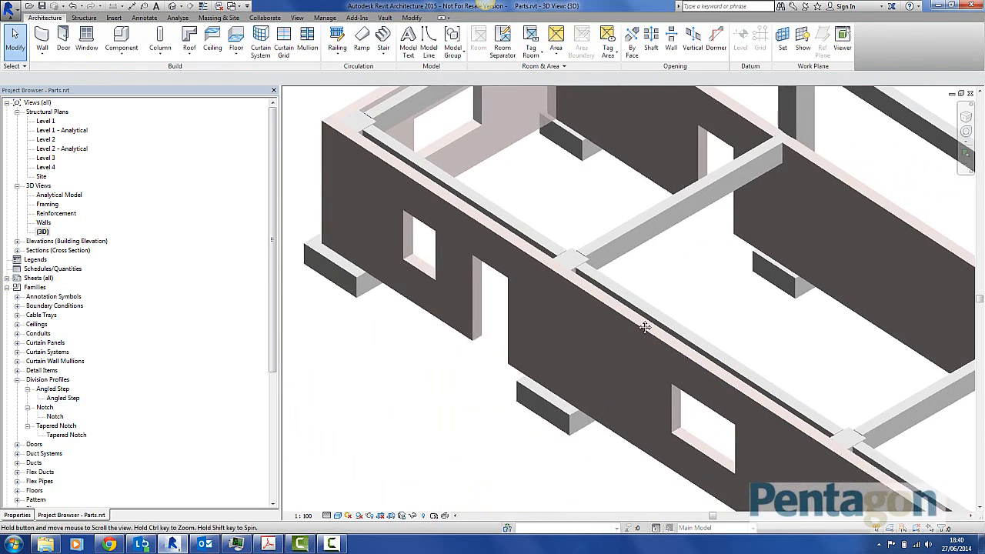
# - Give the division a 10.0 gap, keeping the Notch - Notch profile, and review Edge Match choices
pyautogui.click(645, 327)
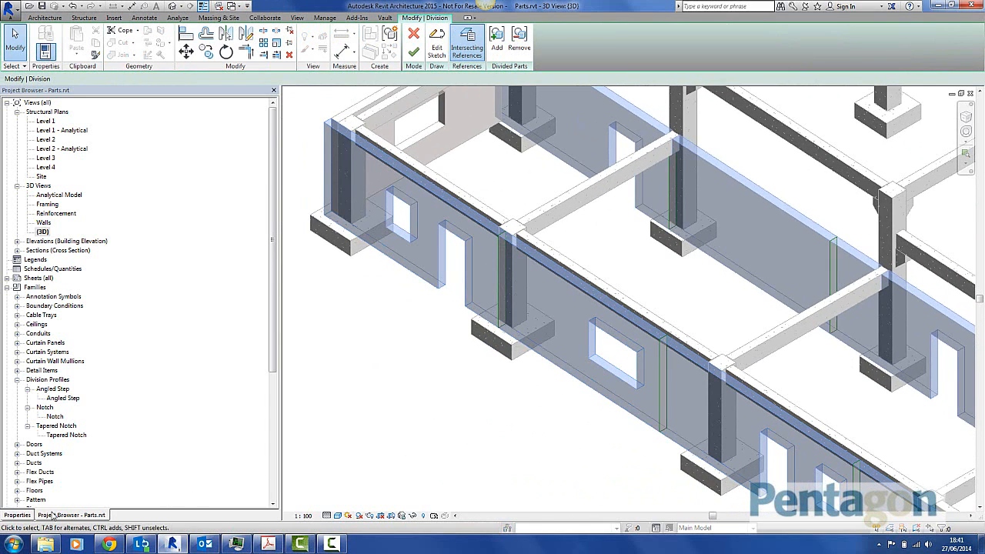
pyautogui.click(16, 514)
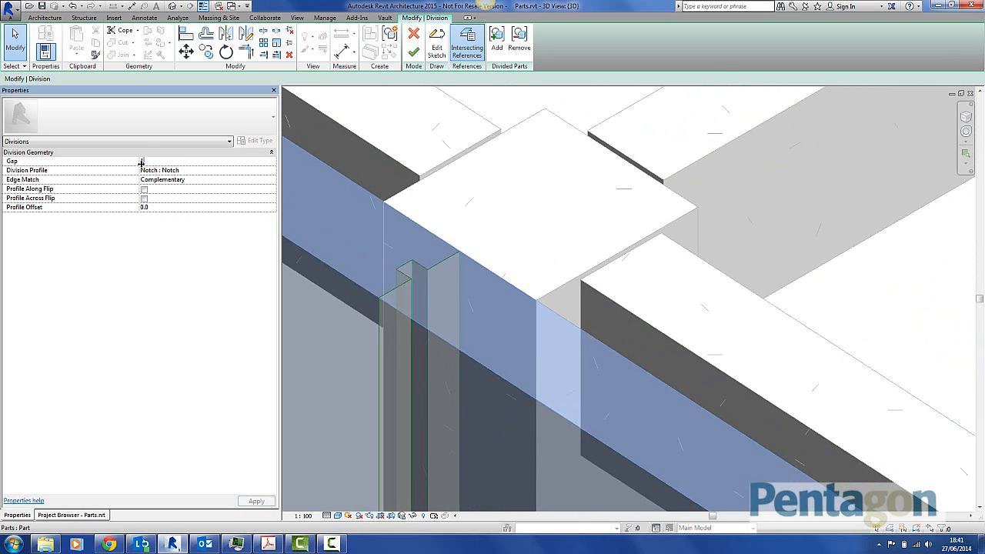
pyautogui.write('10.0')
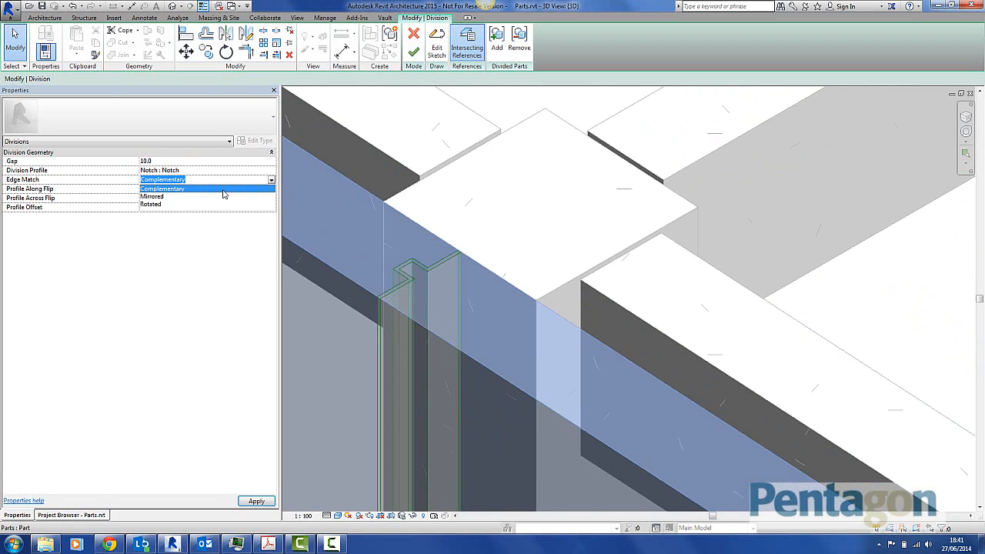
pyautogui.click(153, 197)
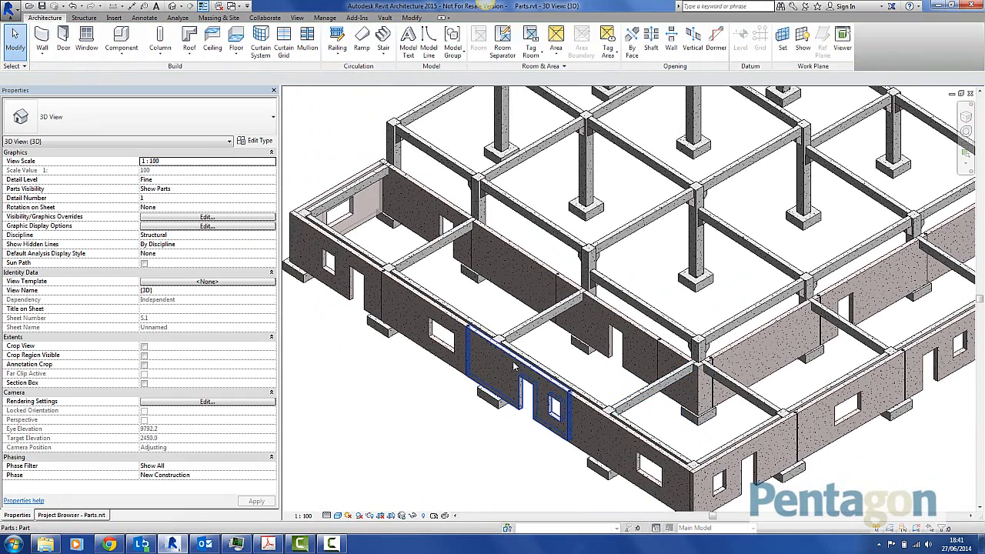
# - Pick one wall panel part, then start a new project
pyautogui.click(492, 362)
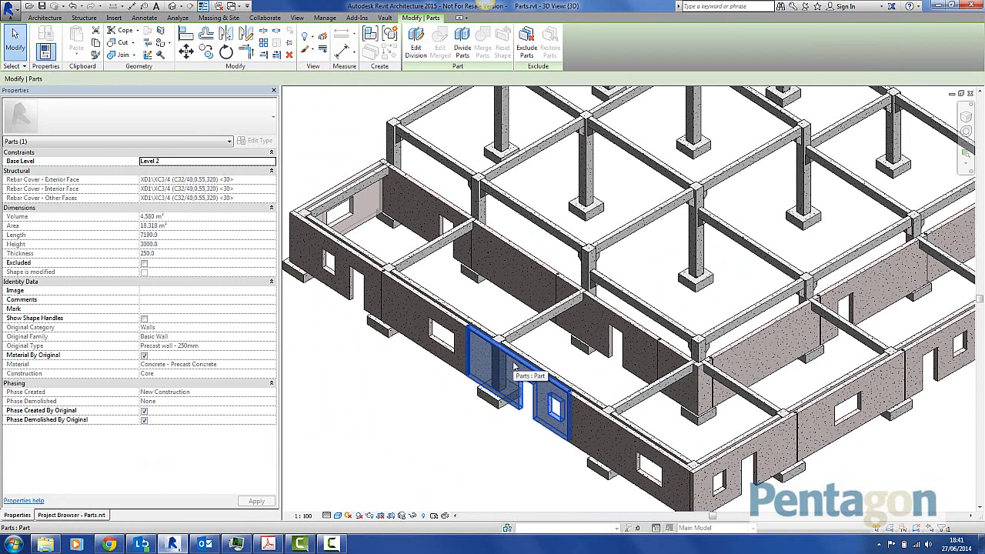
pyautogui.click(44, 18)
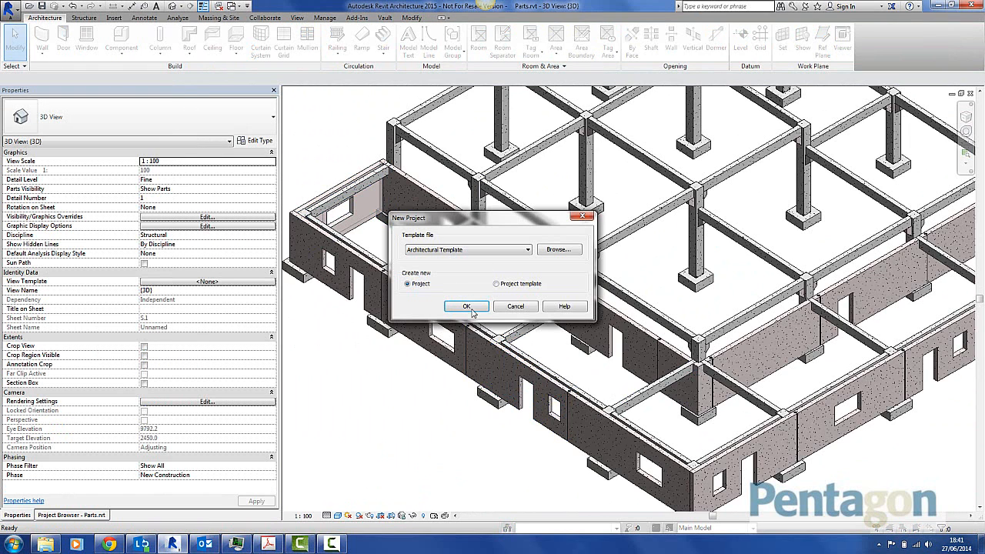
# - Create the project from the Architectural Template and zoom into the Level 0 floor plan
pyautogui.click(466, 306)
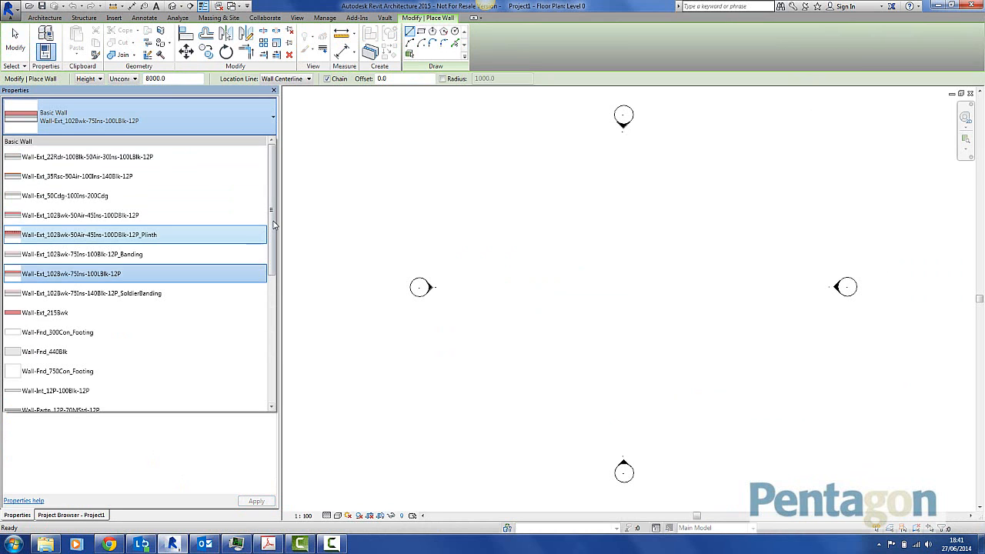
pyautogui.scroll(-3)
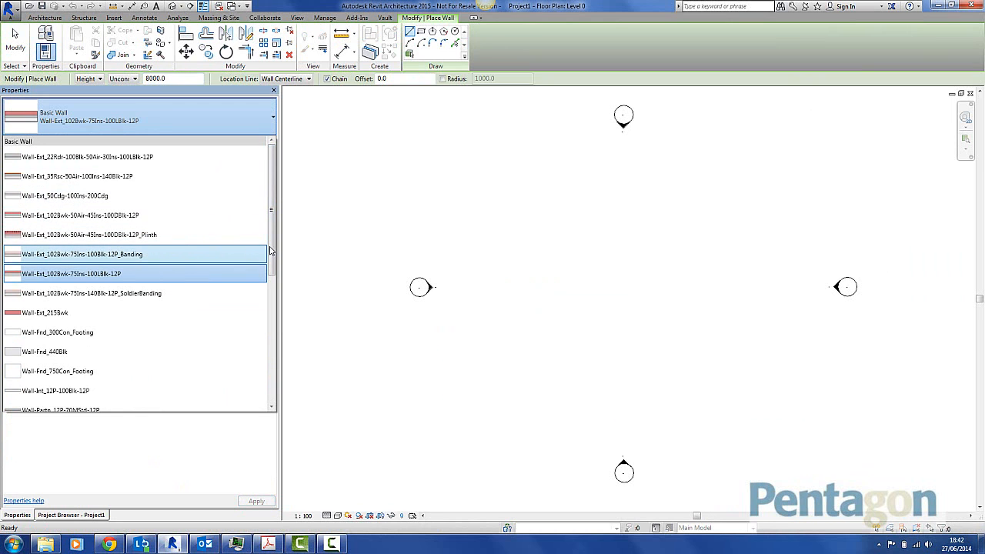
pyautogui.scroll(-3)
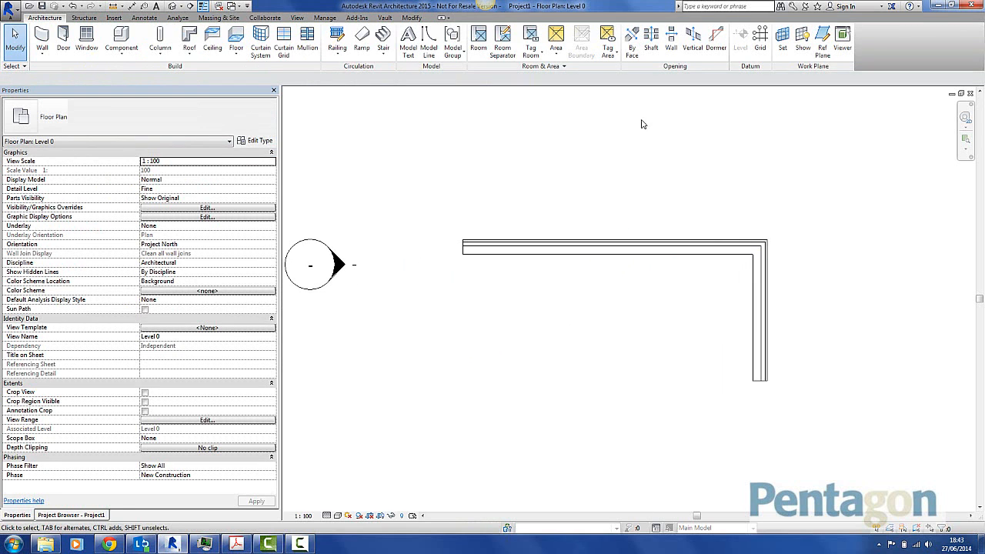
# - Cut a rectangular Wall Opening into the long wall by placing its corners
pyautogui.click(671, 38)
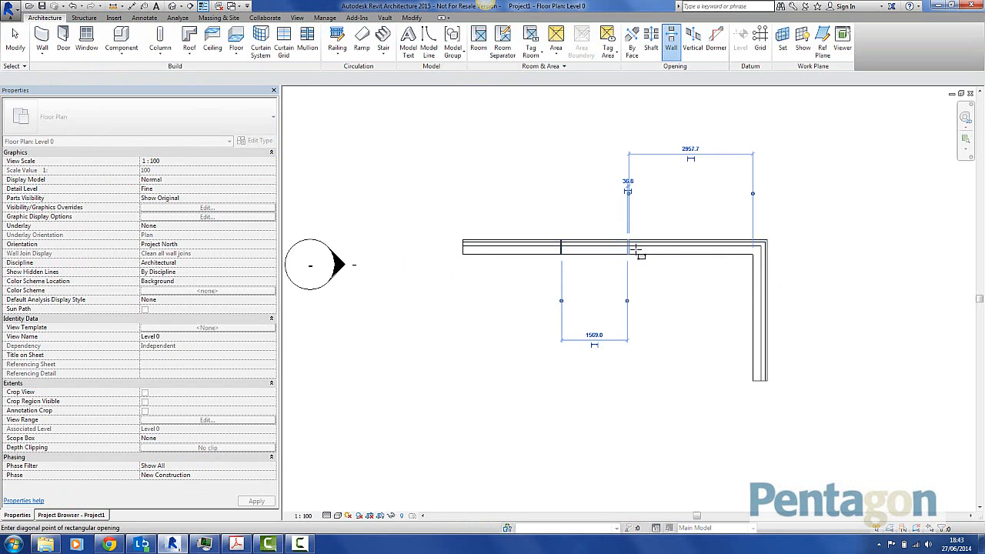
pyautogui.click(623, 246)
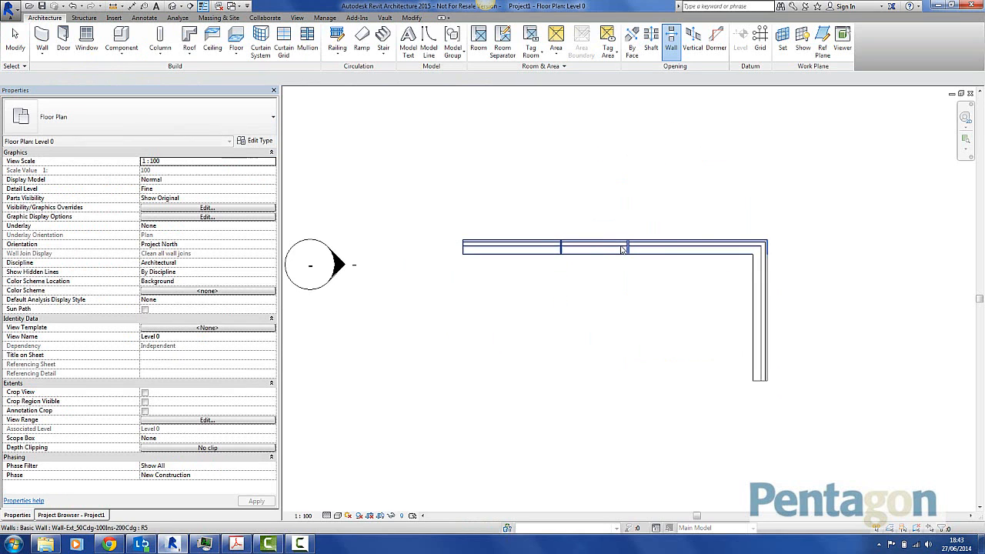
pyautogui.click(592, 248)
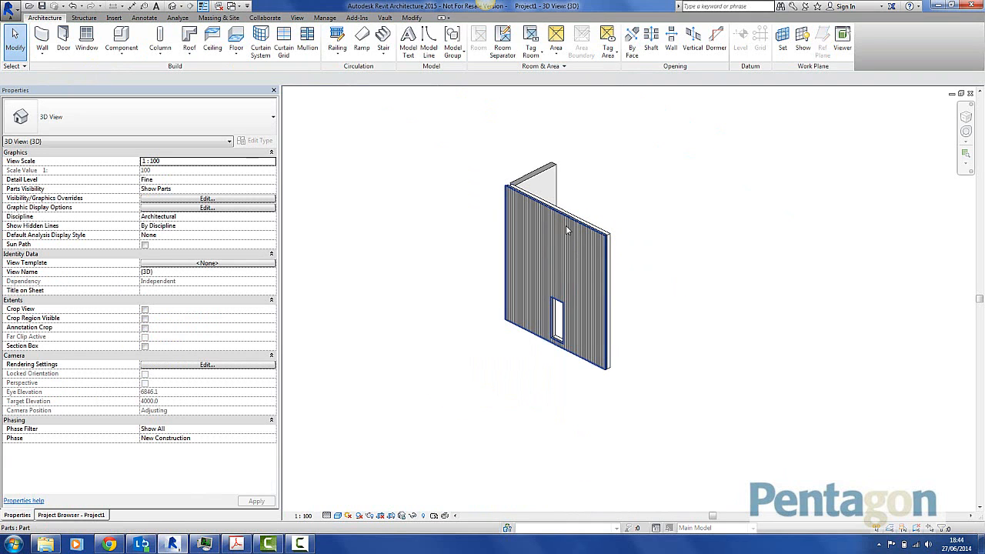
# - Select the wall's cladding part and begin Divide Parts on it
pyautogui.click(566, 231)
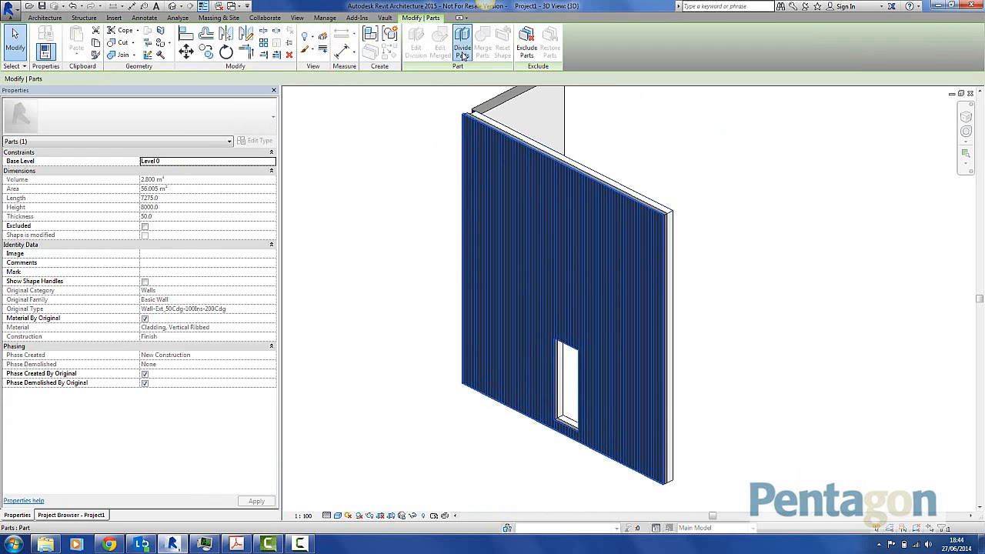
pyautogui.click(462, 43)
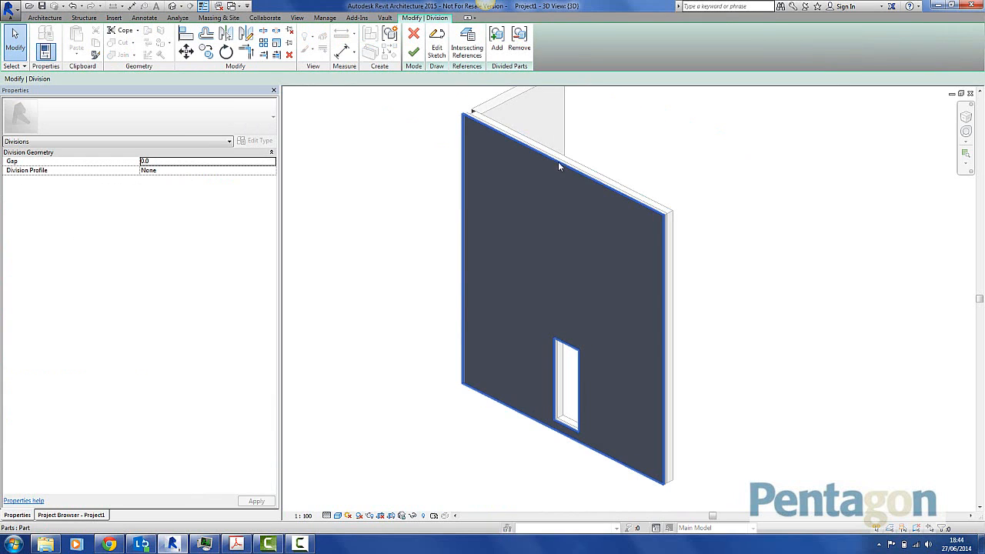
pyautogui.moveTo(437, 39)
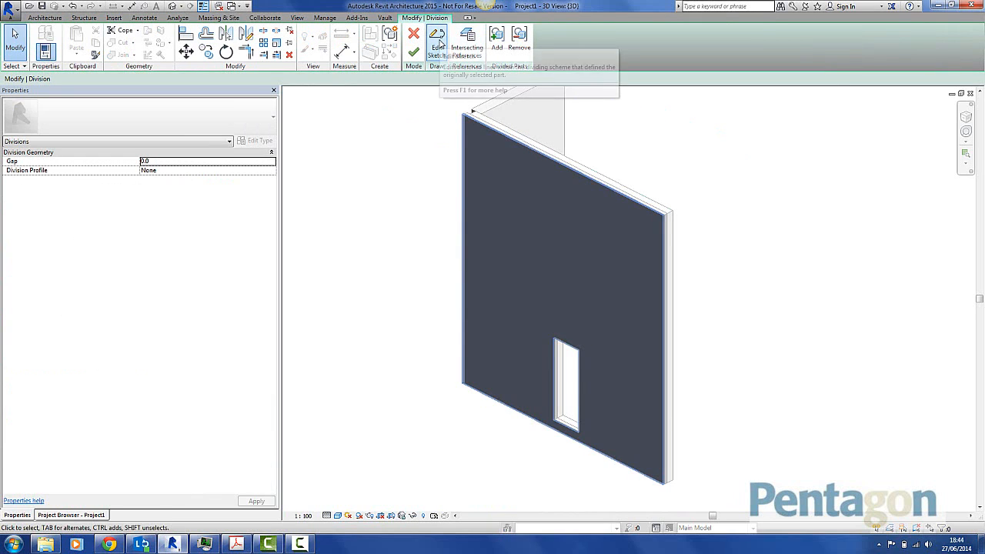
# - Enter Edit Sketch, set the work plane to the wall face and show it for drawing division lines
pyautogui.click(437, 38)
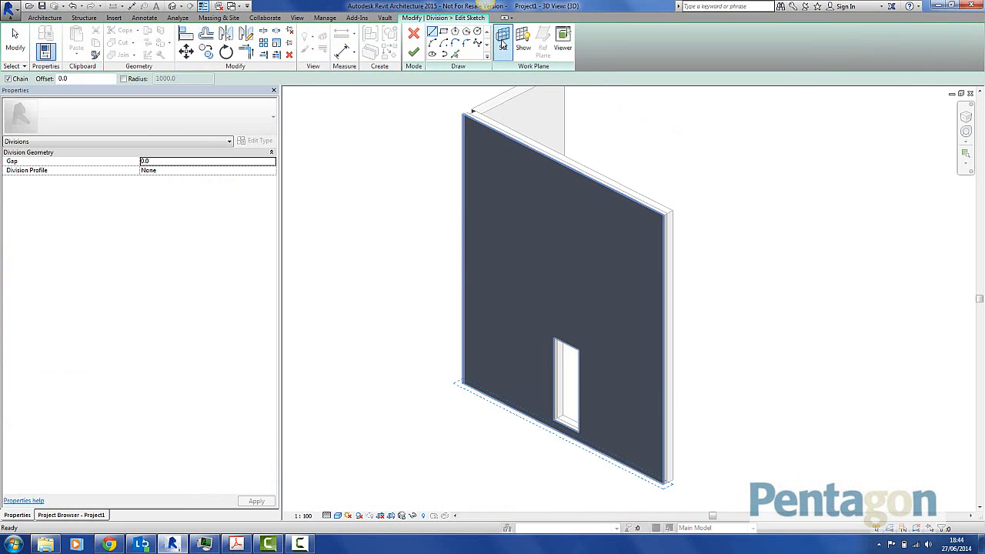
pyautogui.click(502, 38)
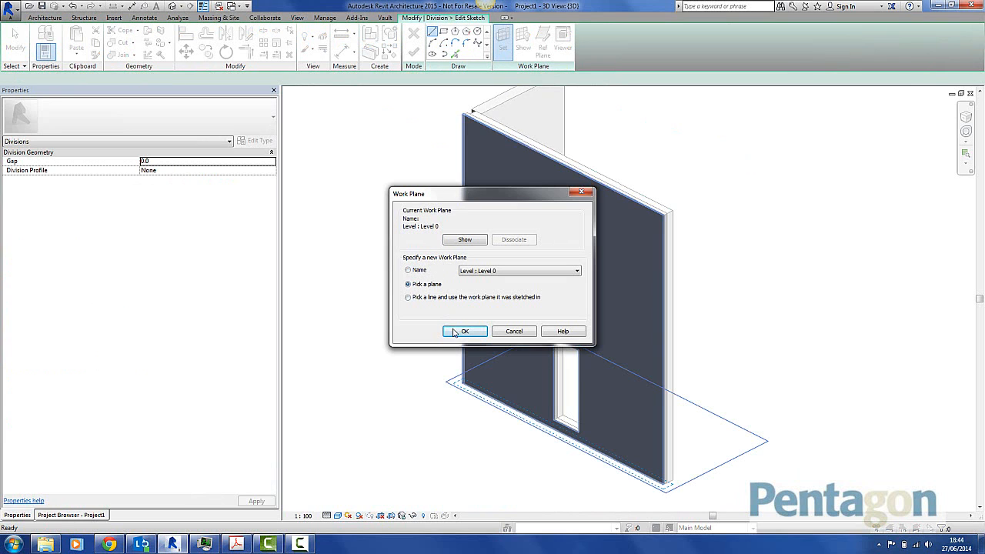
pyautogui.click(465, 331)
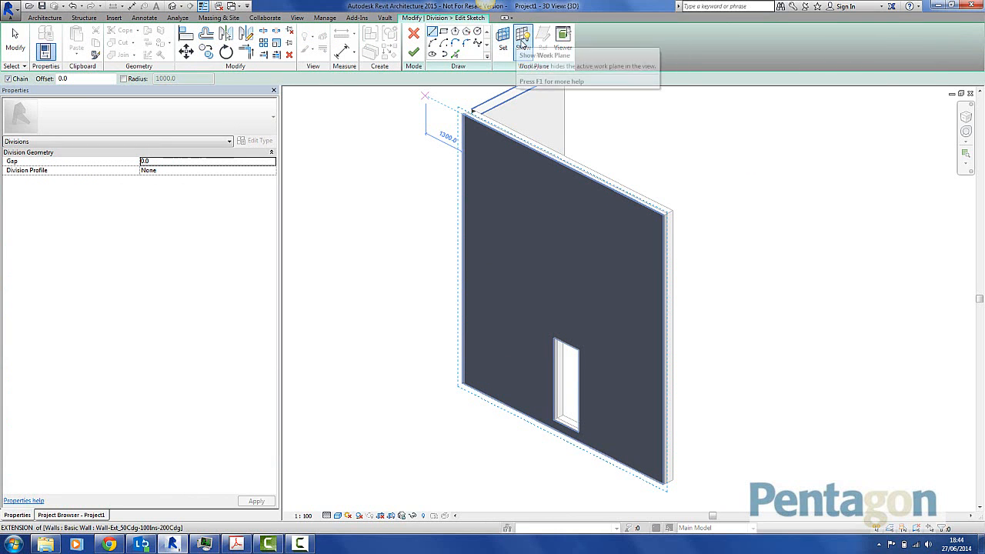
pyautogui.click(524, 38)
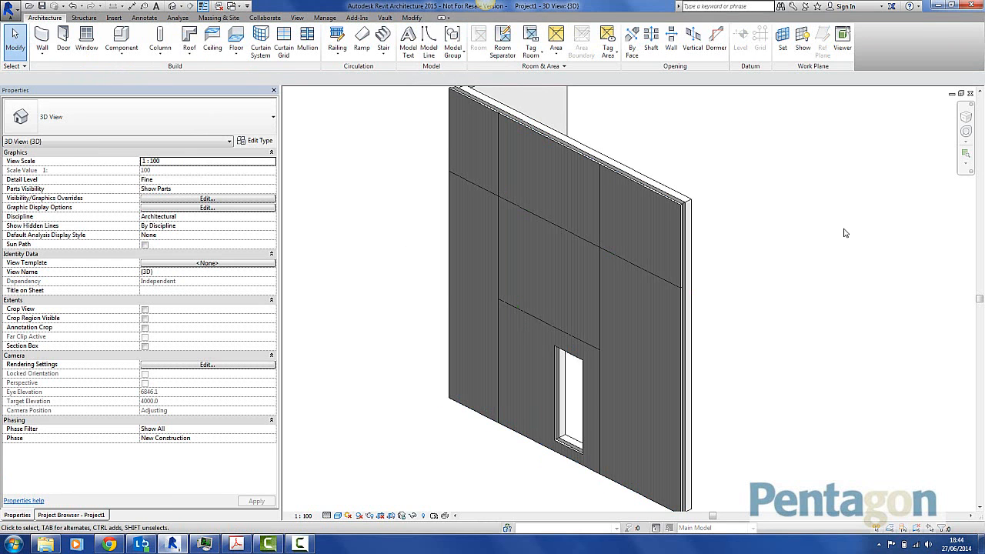
pyautogui.click(634, 225)
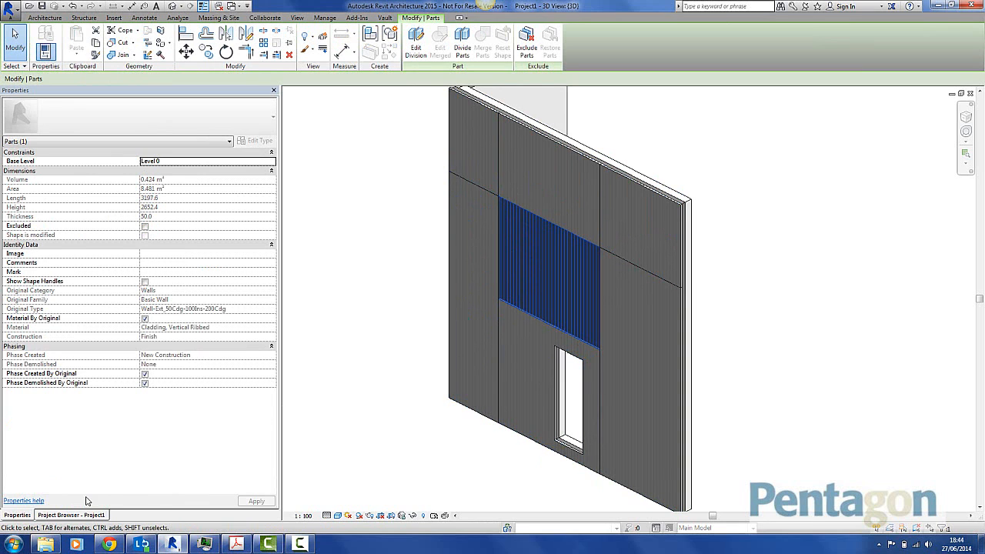
# - Duplicate the {3D} view from the Project Browser
pyautogui.click(71, 514)
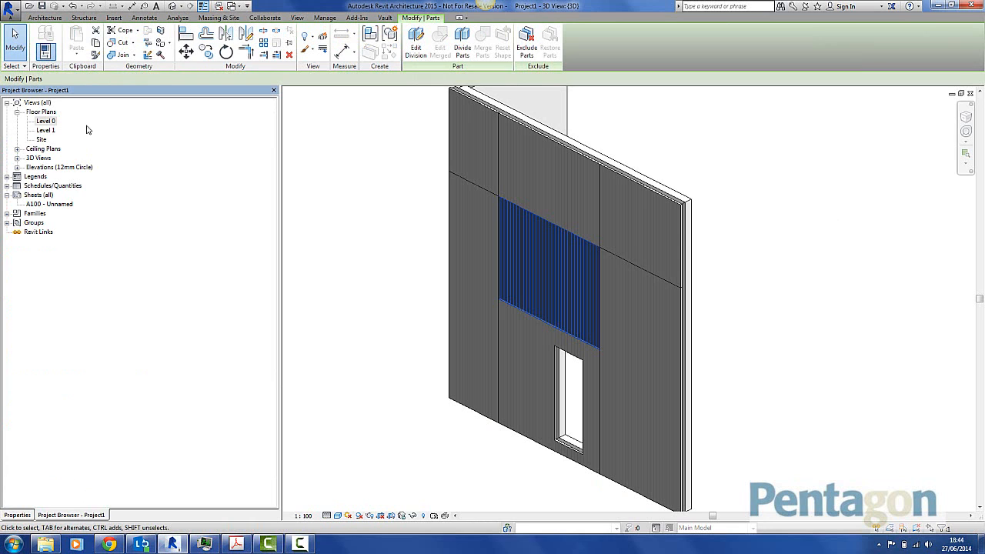
pyautogui.rightClick(43, 166)
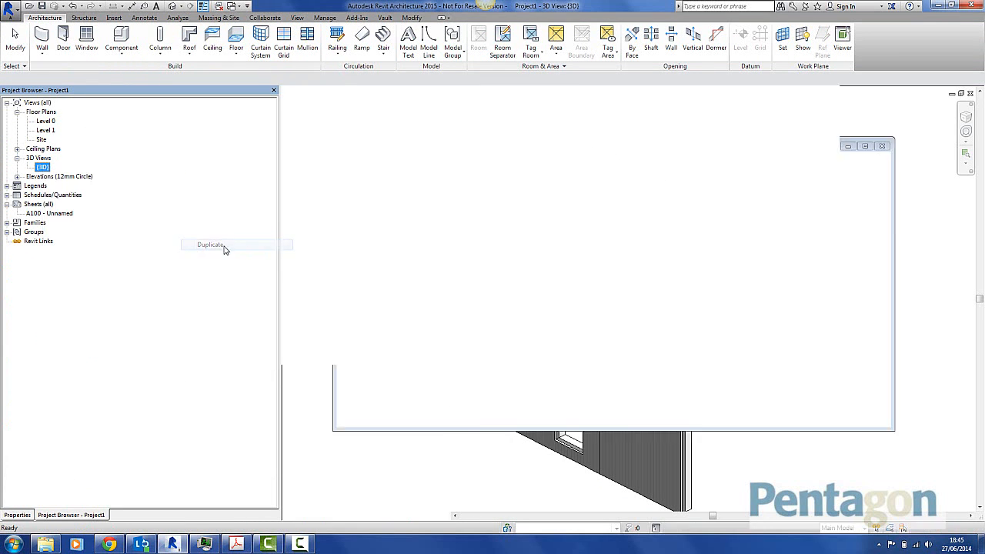
pyautogui.click(209, 245)
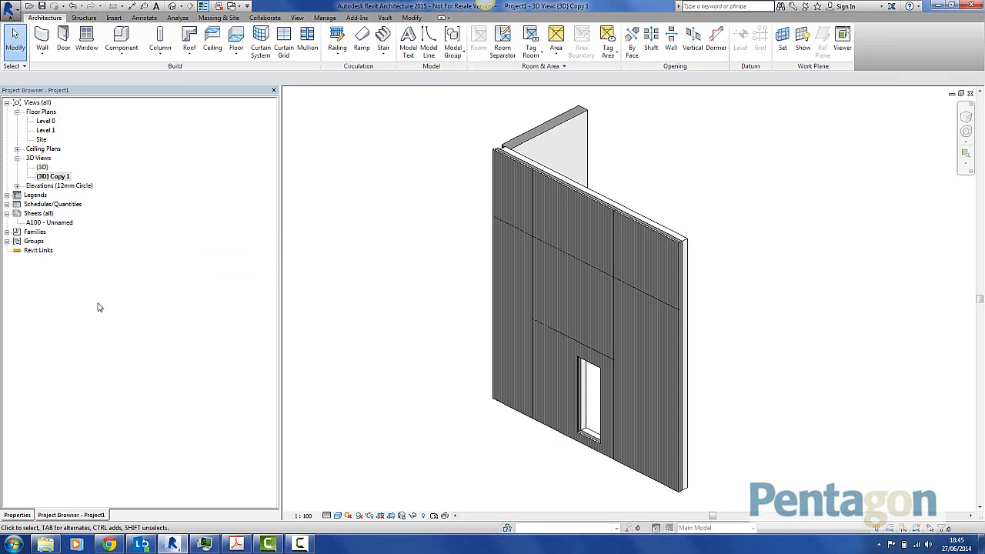
# - Rename the copied view to '3D Displaced View'
pyautogui.rightClick(53, 175)
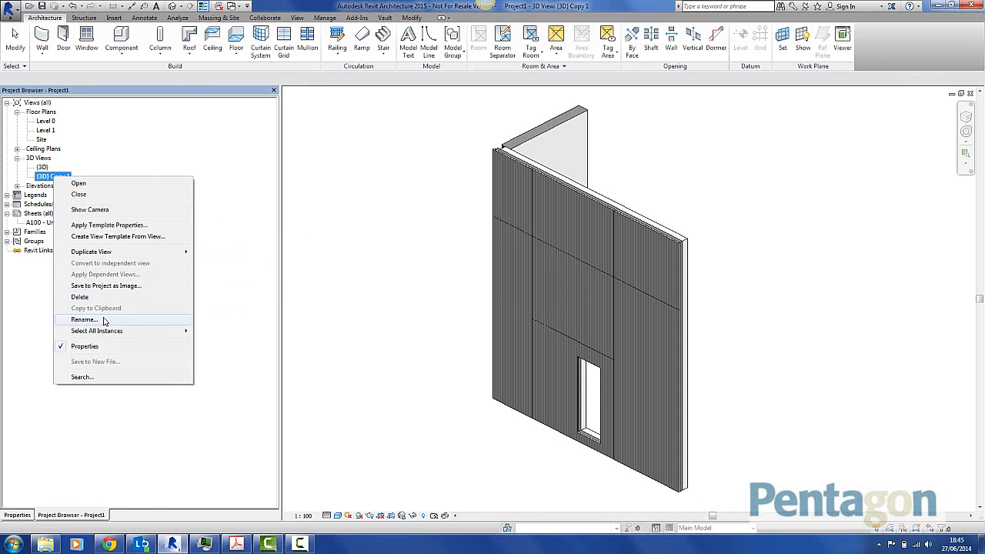
pyautogui.click(83, 318)
pyautogui.write('3D Displaced V')
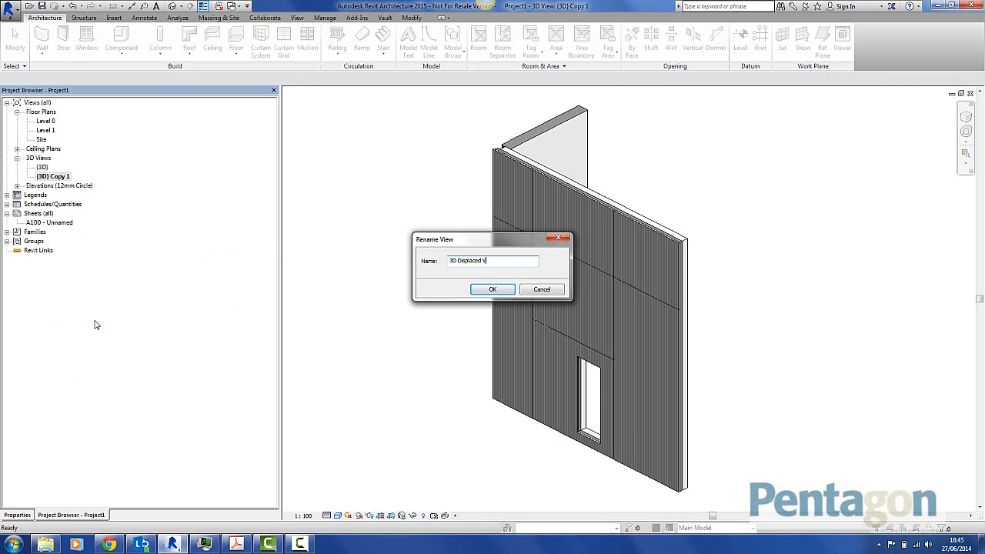
pyautogui.click(492, 290)
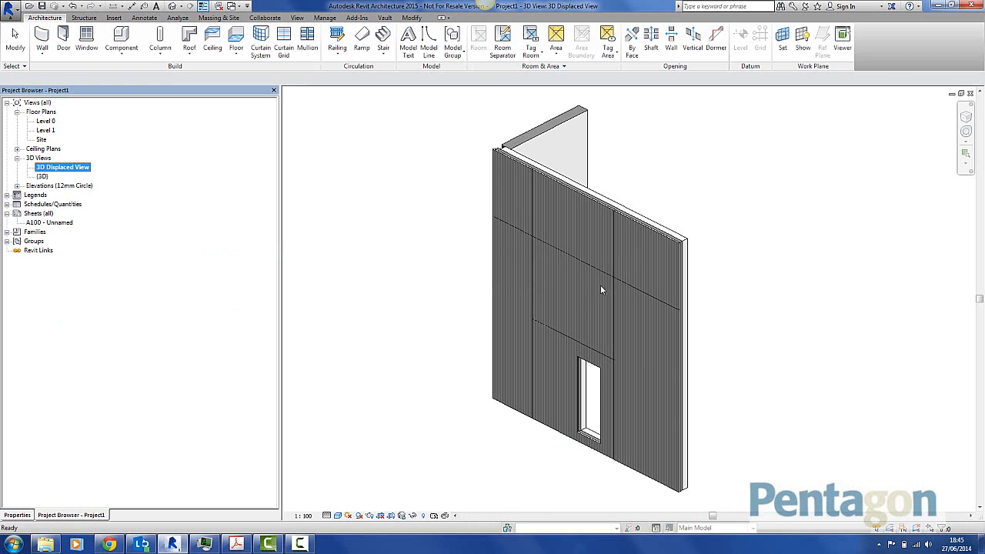
# - Displace an upper panel and the tall panel right of the opening outward from the wall
pyautogui.click(644, 253)
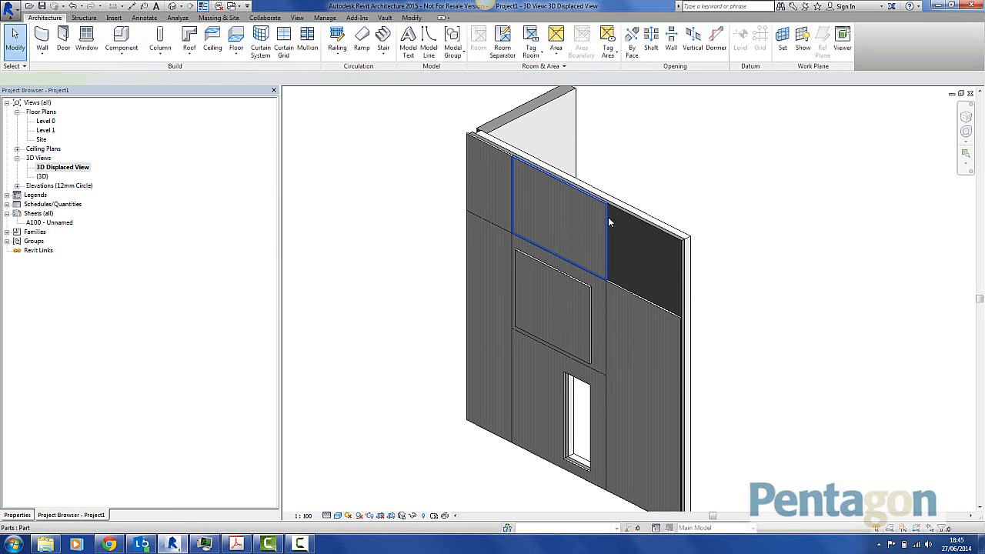
pyautogui.click(557, 216)
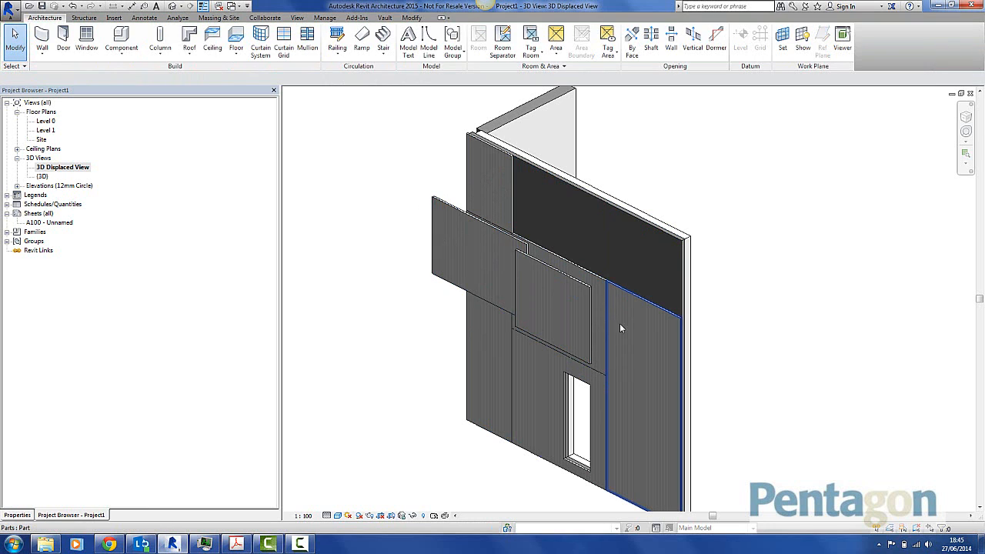
pyautogui.moveTo(621, 329); pyautogui.dragTo(597, 363)
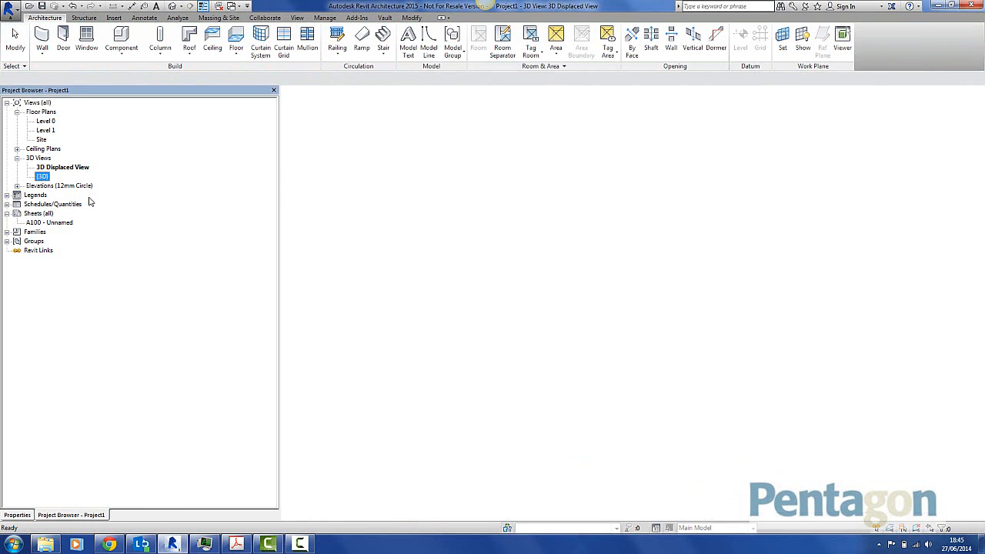
# - Confirm the original 3D view stays undisplaced, then return to 3D Displaced View and inspect the pulled-out panels
pyautogui.doubleClick(43, 176)
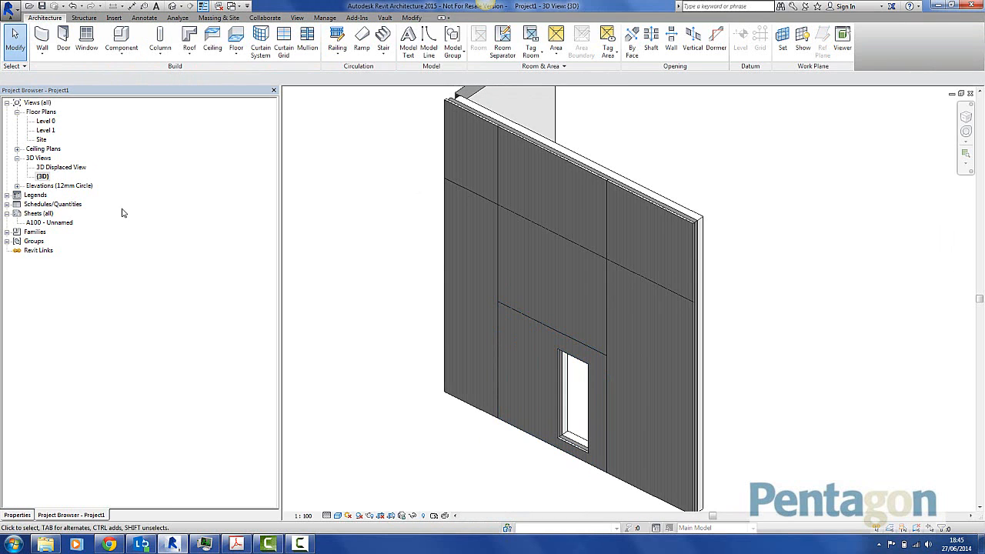
pyautogui.doubleClick(62, 166)
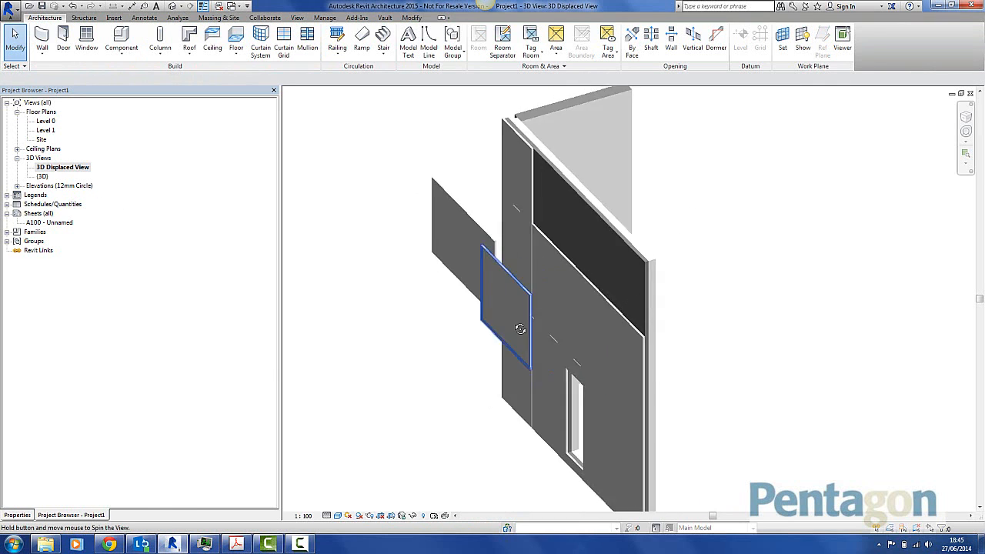
pyautogui.moveTo(520, 329); pyautogui.dragTo(608, 320)
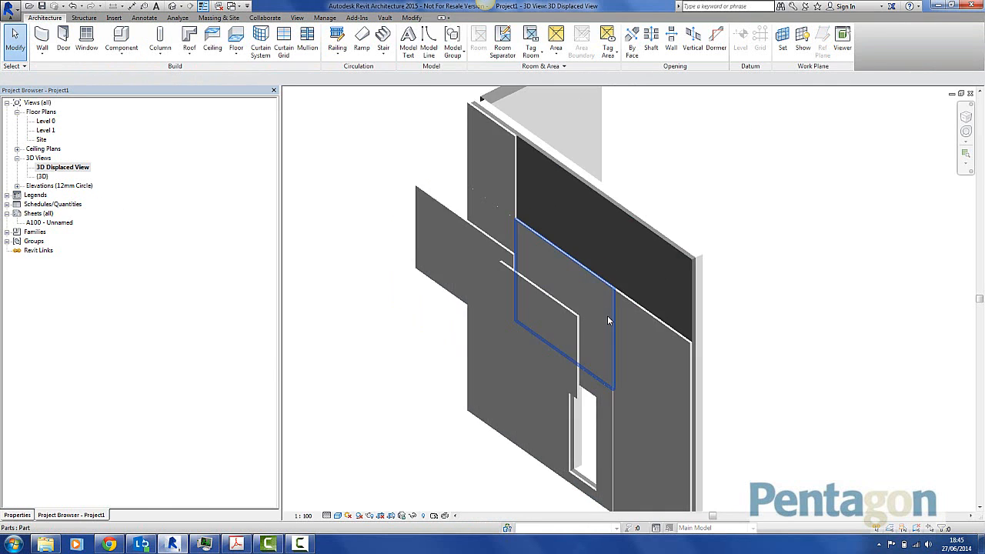